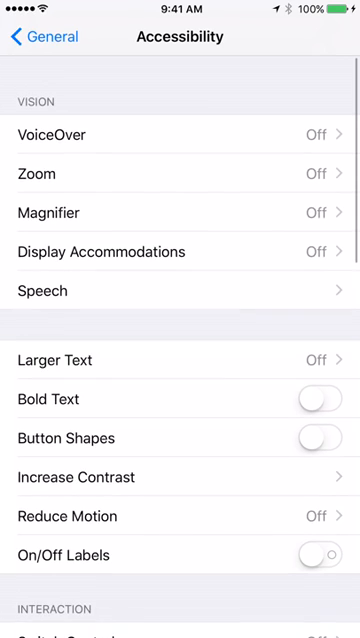
Preview the Balloons screen effect on the unsent 'Hhhh' message.
click(180, 516)
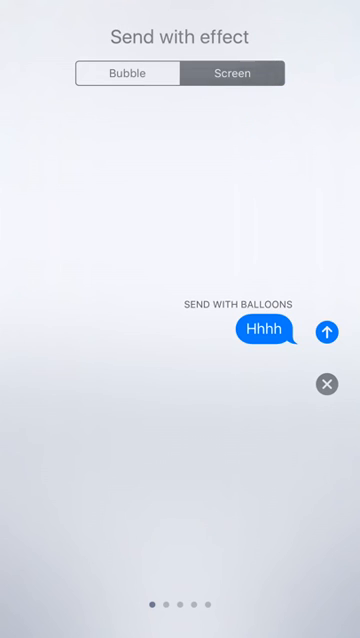
click(325, 330)
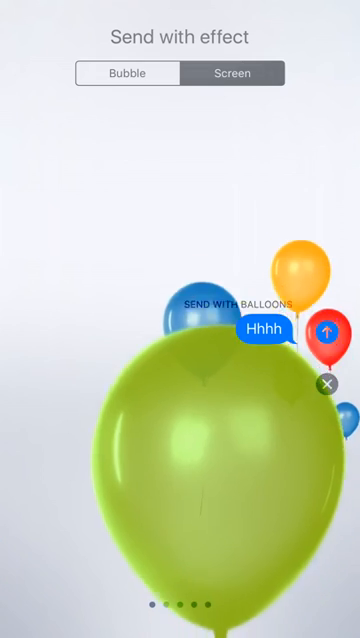